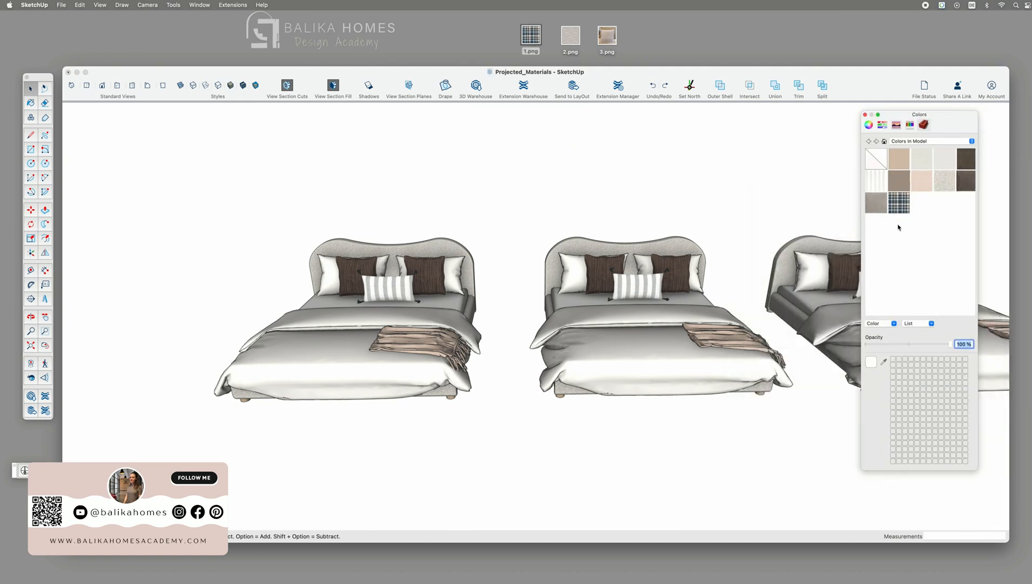
# Select the pink throw blanket and orbit to look straight down on it.
pyautogui.click(899, 203)
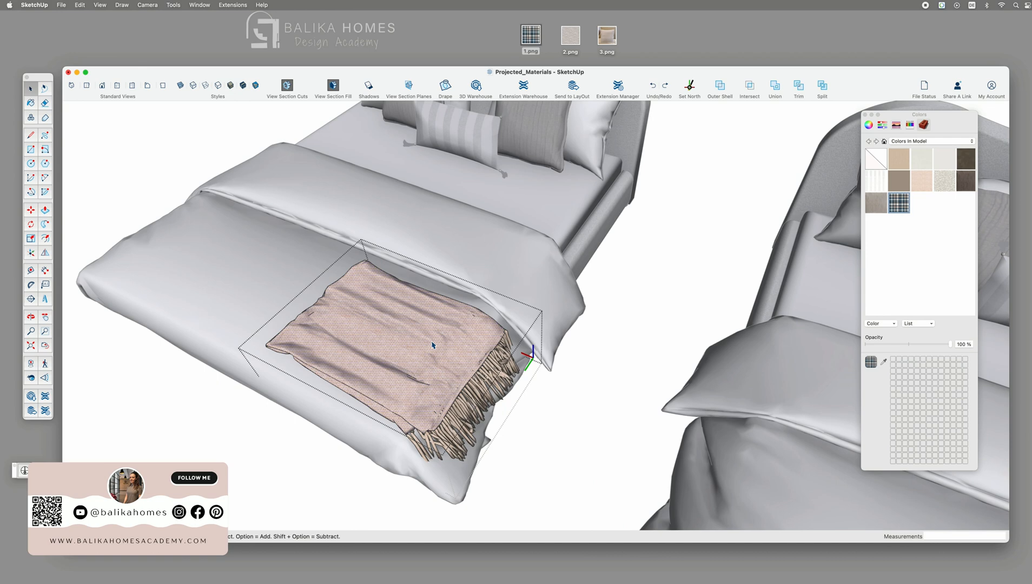
pyautogui.click(352, 322)
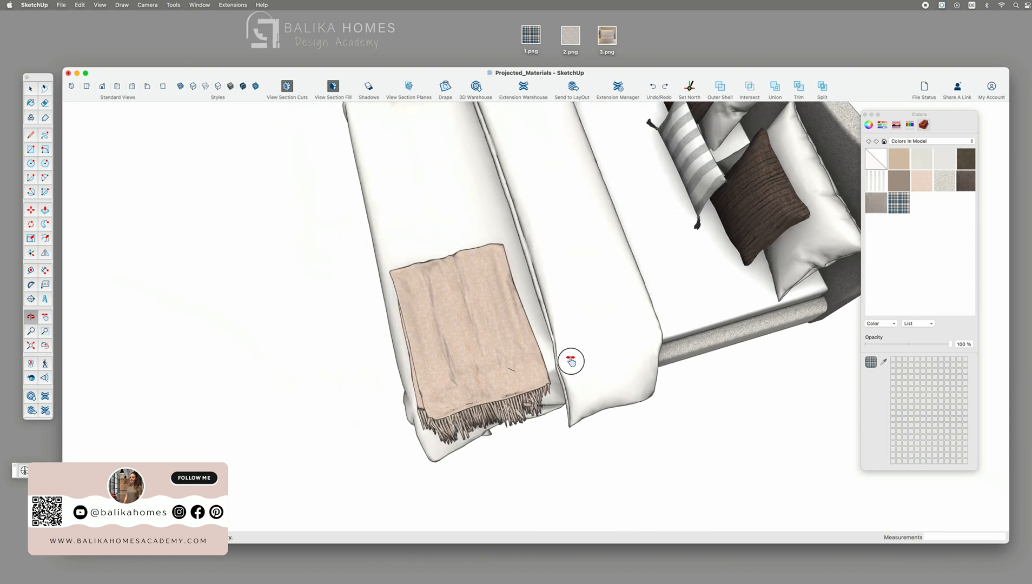
pyautogui.moveTo(571, 360); pyautogui.dragTo(505, 375)
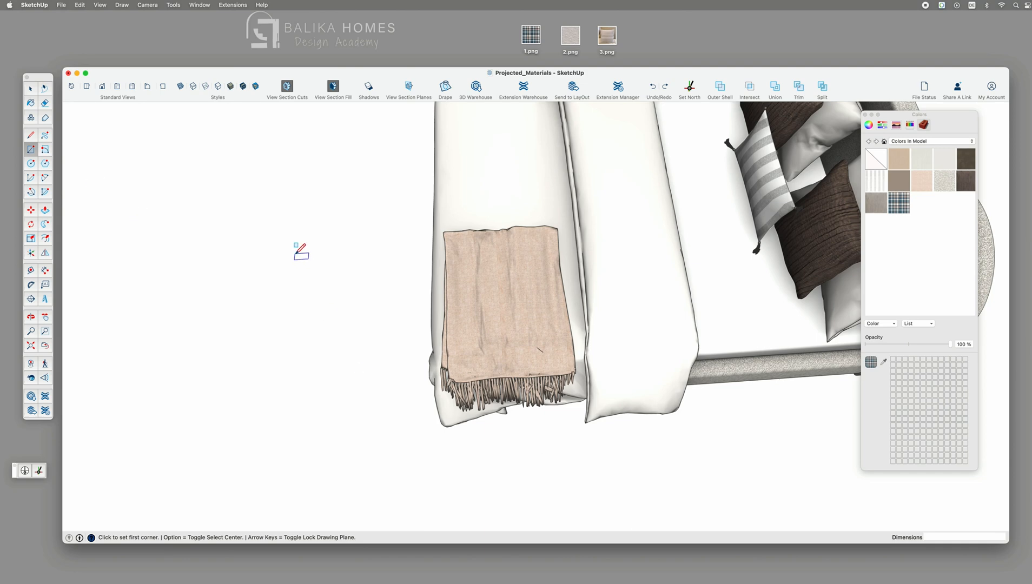
# Draw a rectangle, move it beside the blanket and resize it to match.
pyautogui.moveTo(300, 249); pyautogui.dragTo(397, 402)
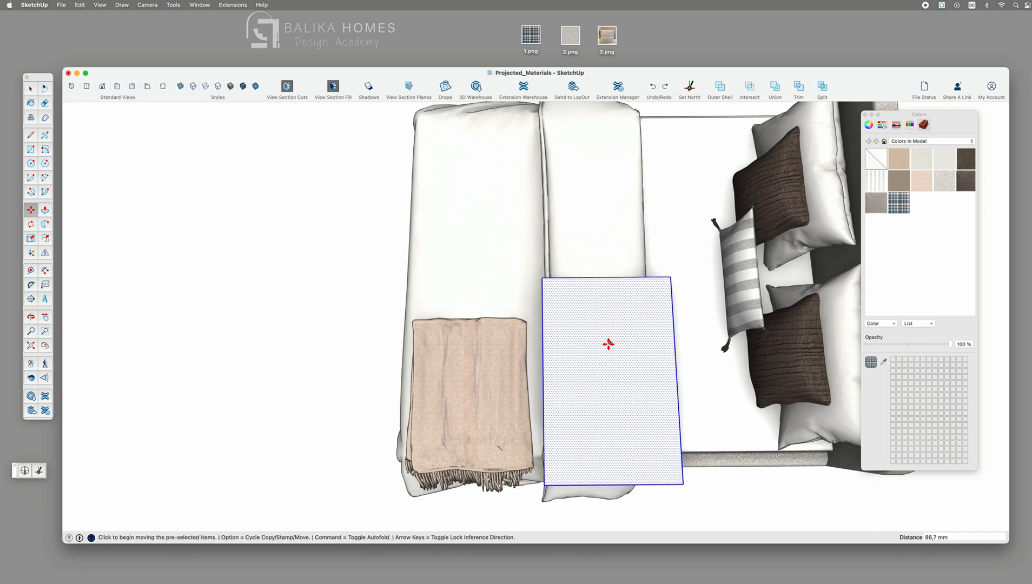
pyautogui.click(30, 238)
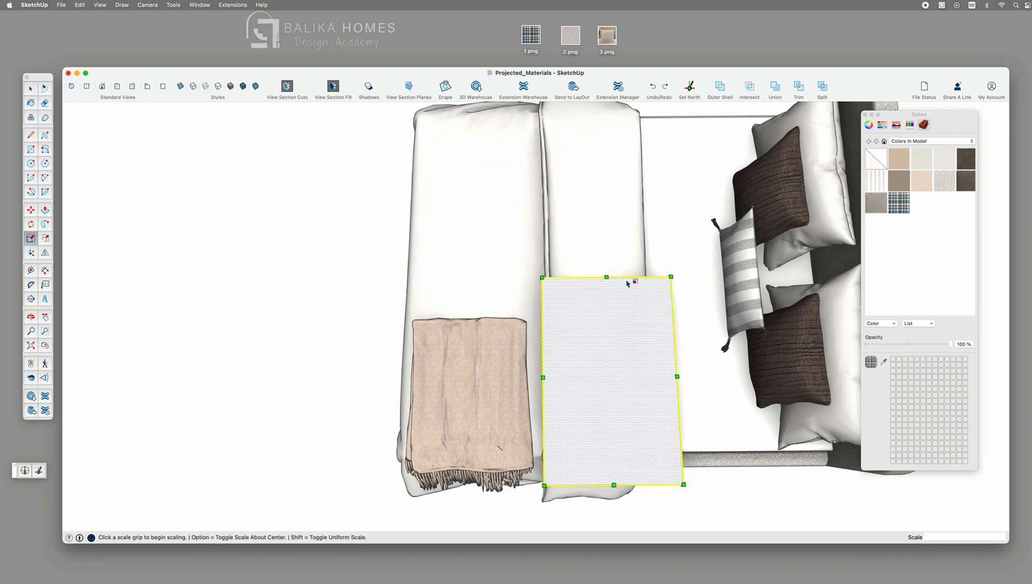
pyautogui.moveTo(607, 277); pyautogui.dragTo(607, 310)
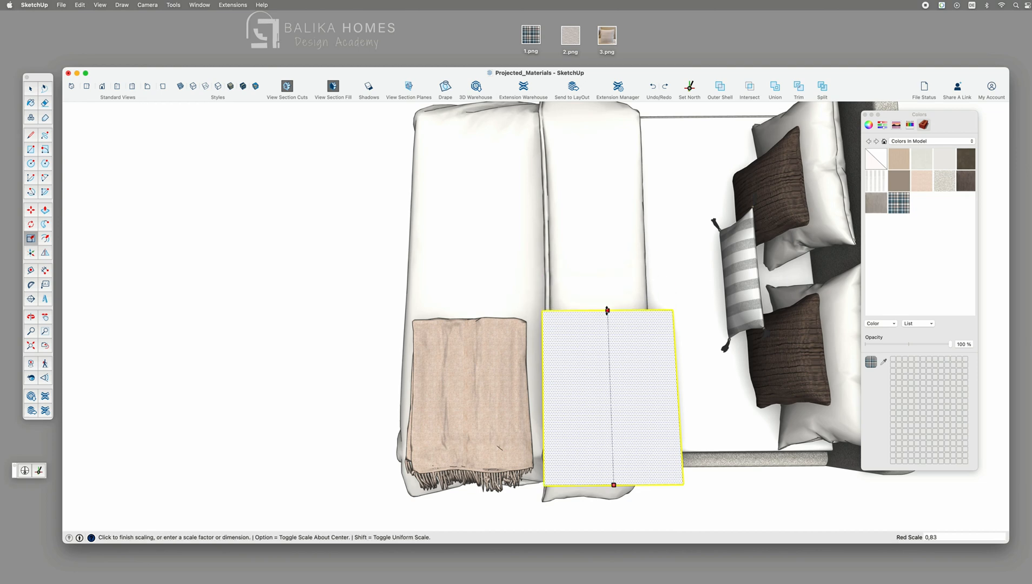
pyautogui.moveTo(611, 485); pyautogui.dragTo(612, 477)
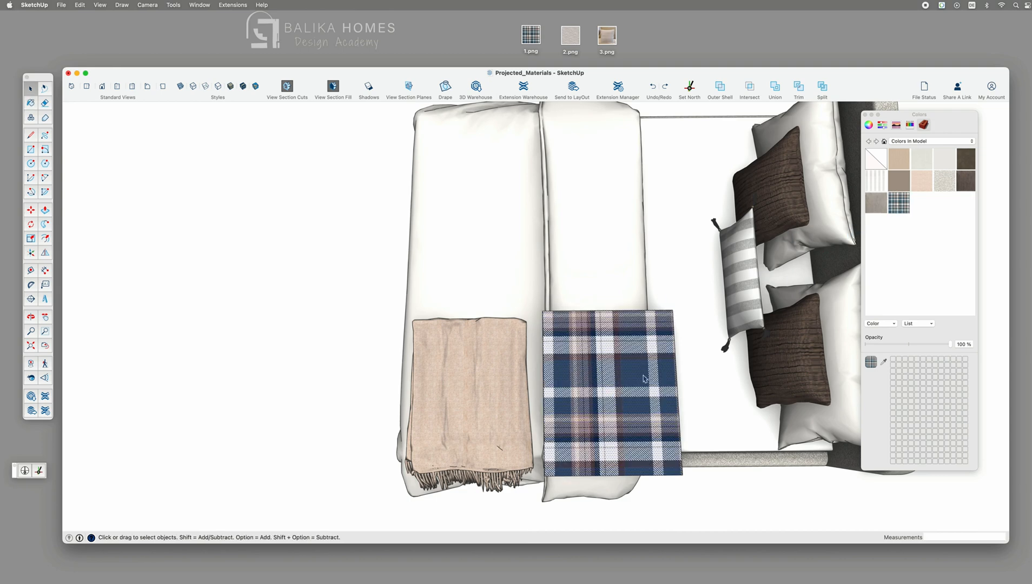
# Set the rectangle's plaid texture to Projected and sample it with the Paint Bucket.
pyautogui.rightClick(643, 379)
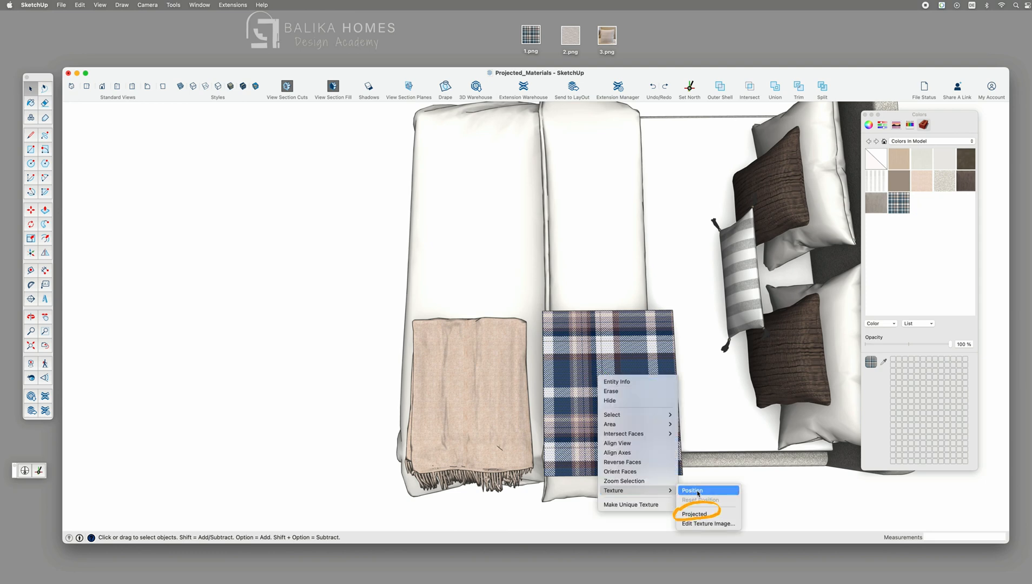
pyautogui.click(694, 514)
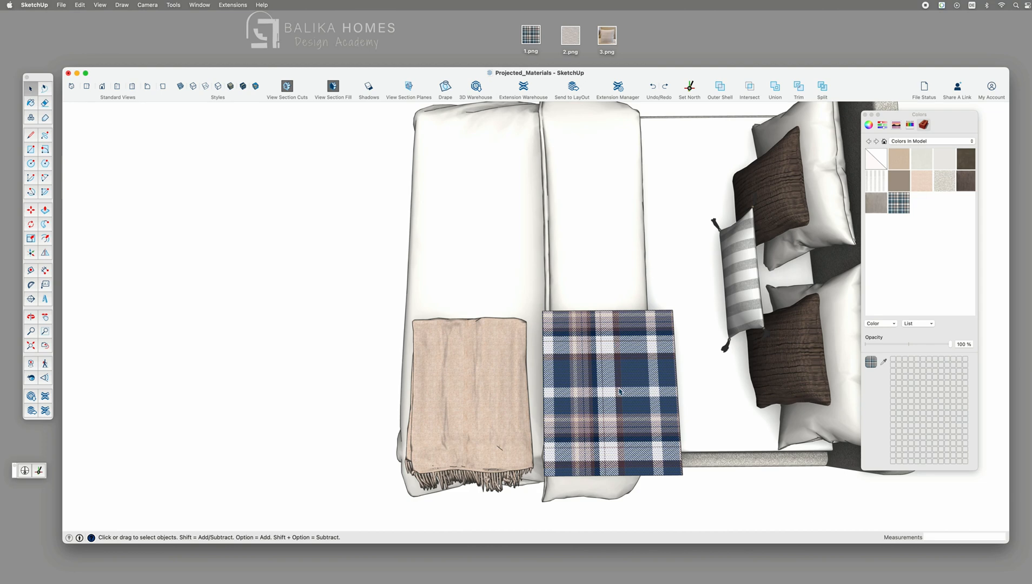
pyautogui.click(30, 104)
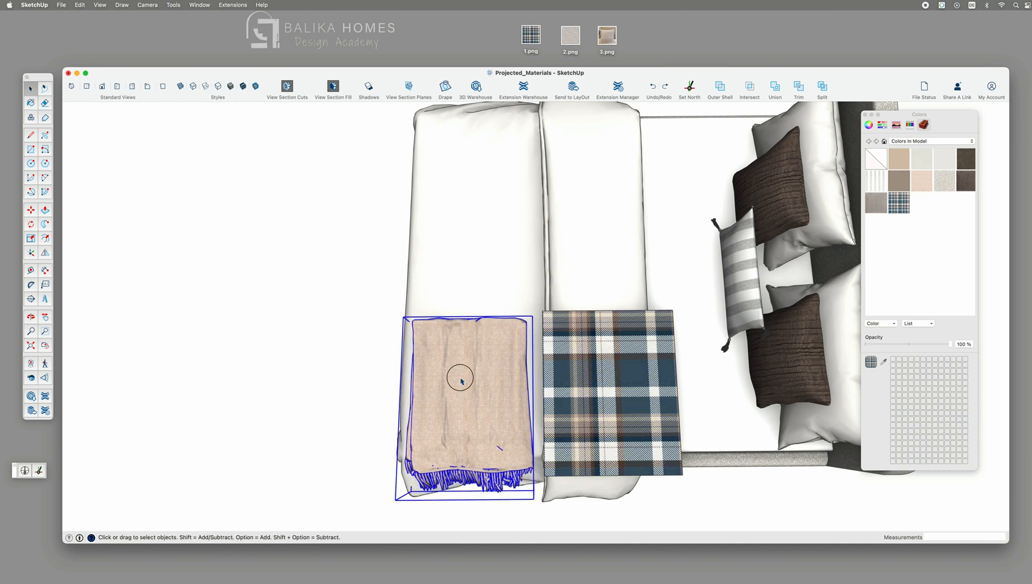
# Paint the blanket with the projected plaid at 500 mm size, then remove the rectangle.
pyautogui.click(31, 102)
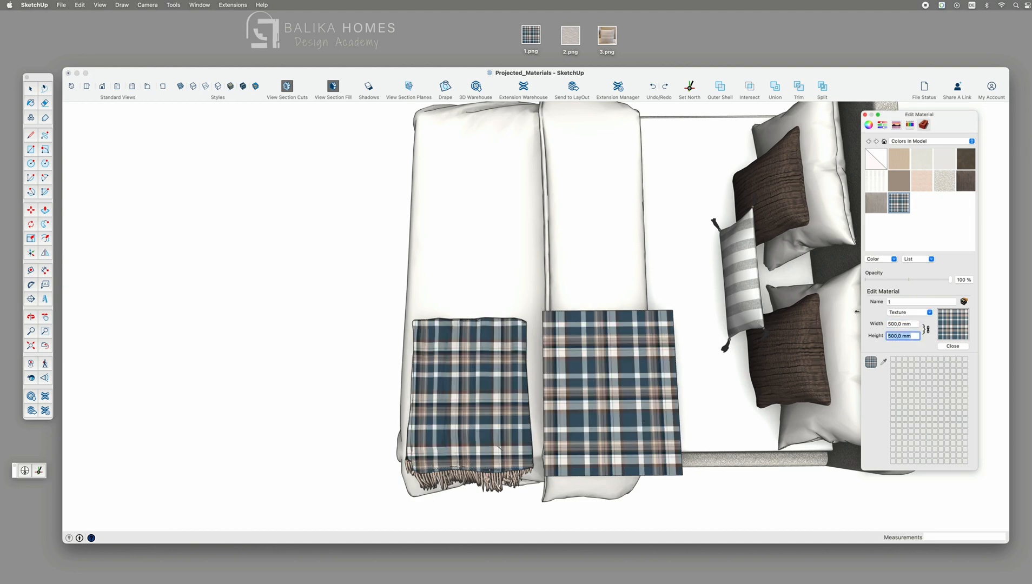
pyautogui.click(952, 347)
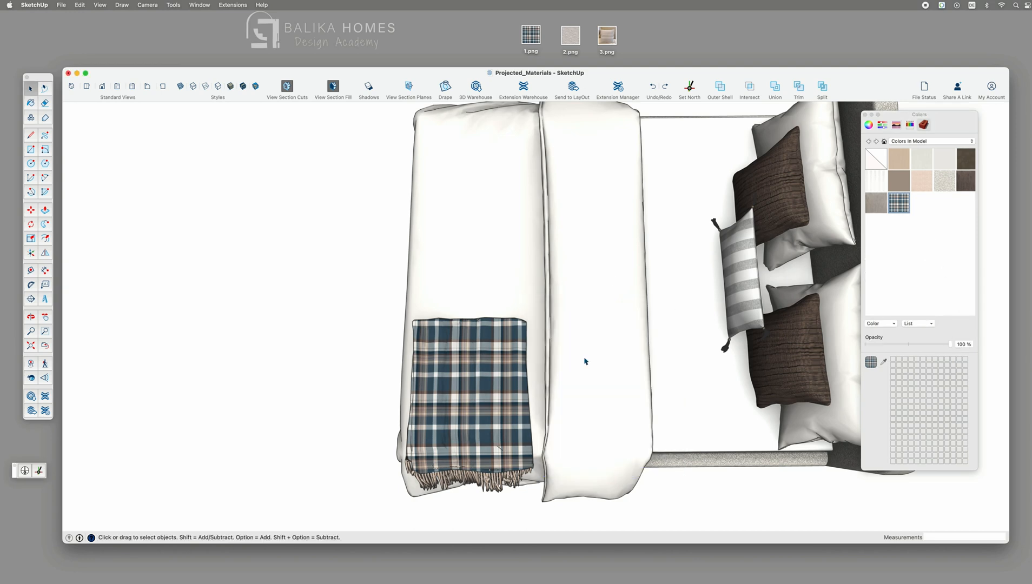
pyautogui.moveTo(585, 361); pyautogui.dragTo(562, 355)
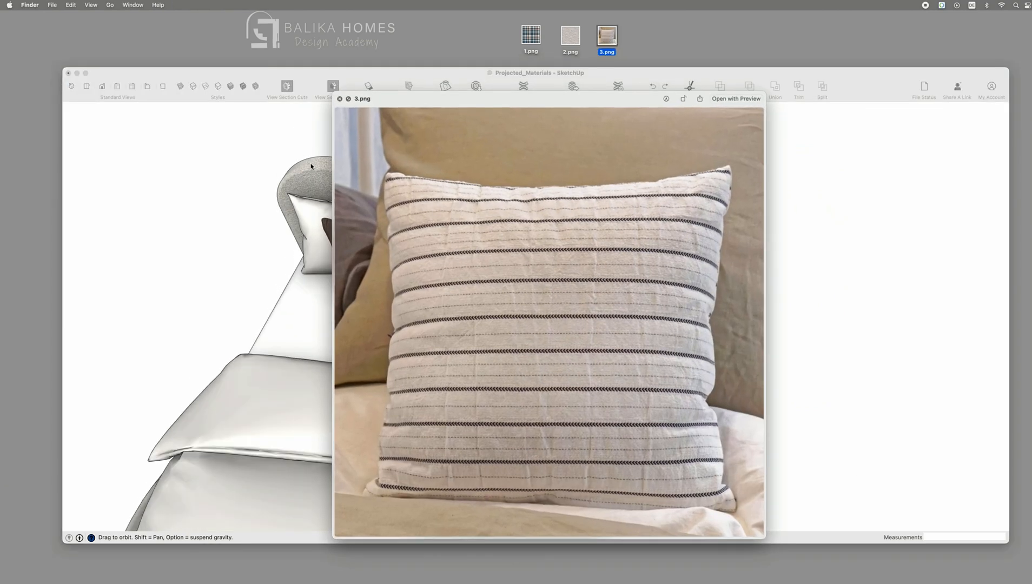
pyautogui.moveTo(713, 431)
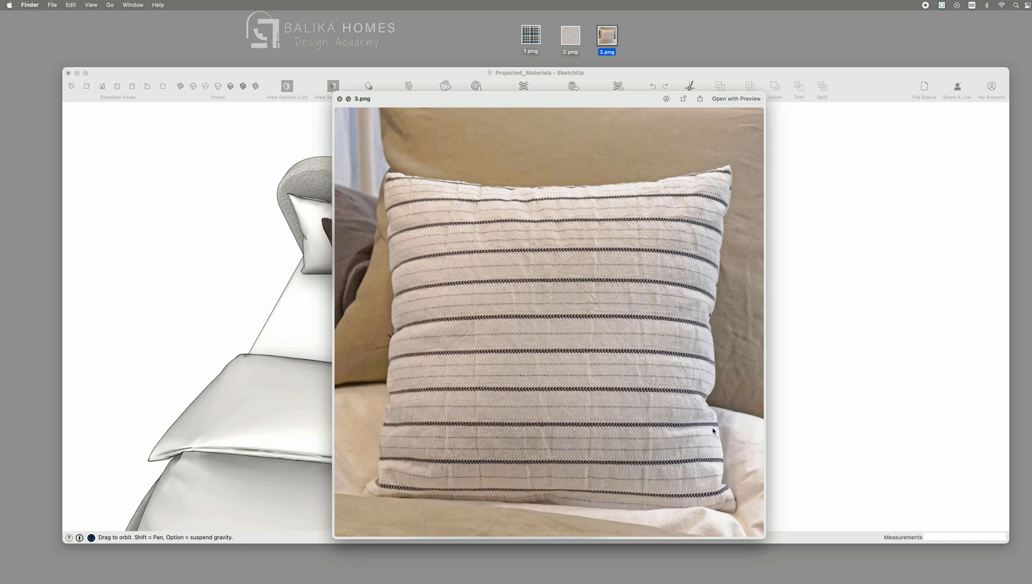
pyautogui.moveTo(704, 455)
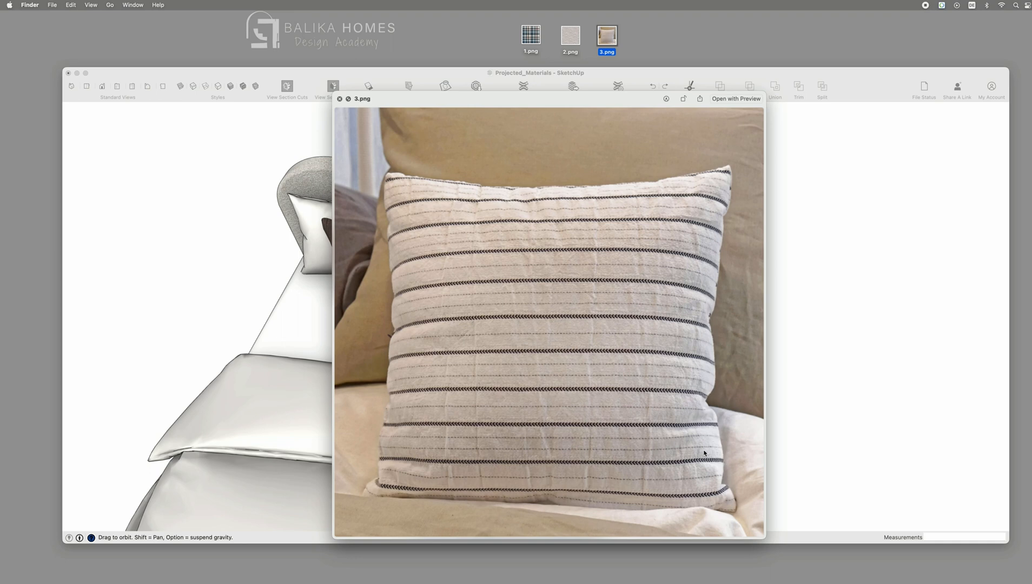
pyautogui.moveTo(427, 311)
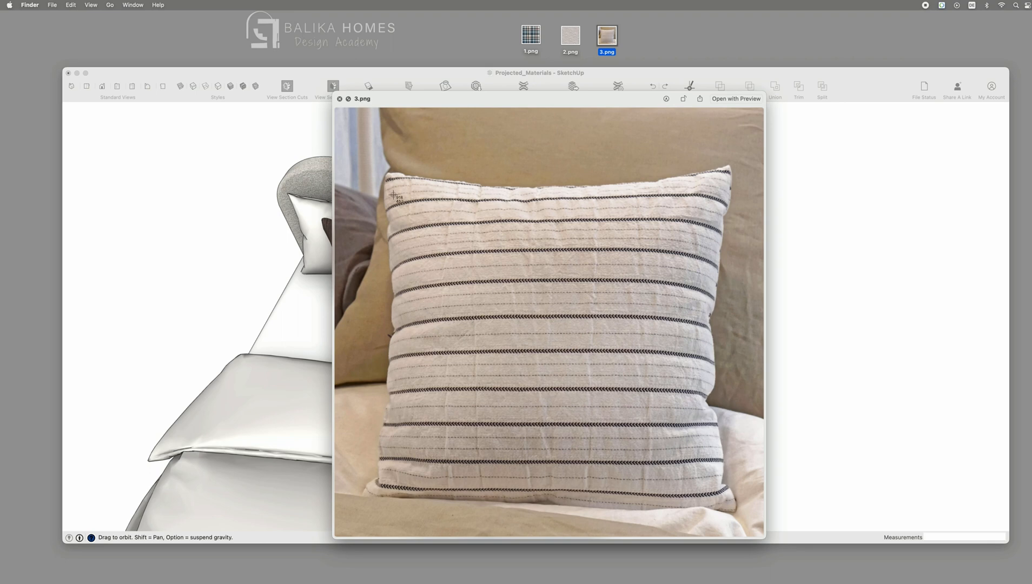
# Screenshot just the striped pillow front from the 3.png photo.
pyautogui.moveTo(394, 195); pyautogui.dragTo(714, 502)
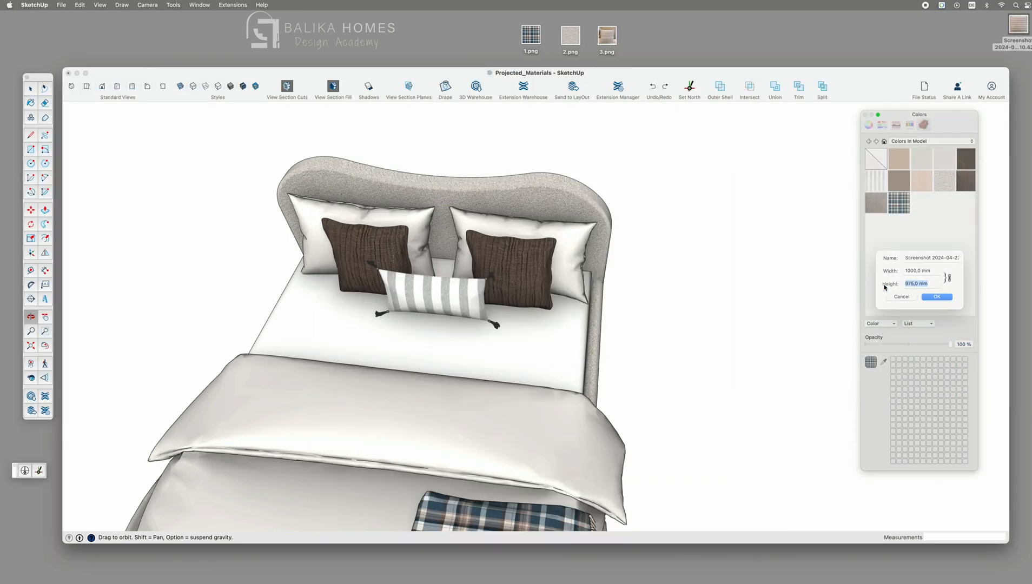
# Confirm the size of the new striped pillow material.
pyautogui.click(935, 297)
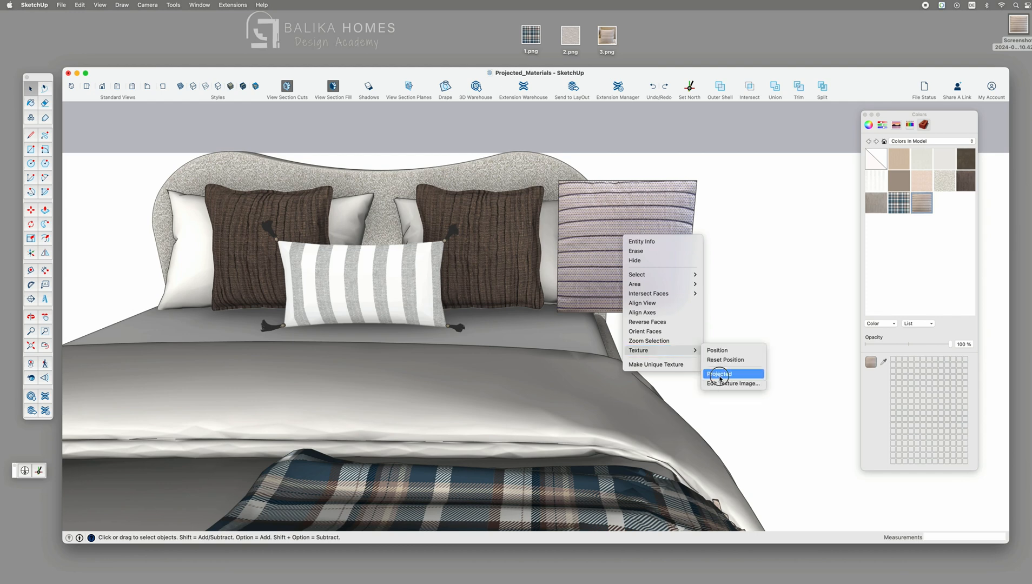
# Set the striped pillow texture on the square to Projected.
pyautogui.click(718, 373)
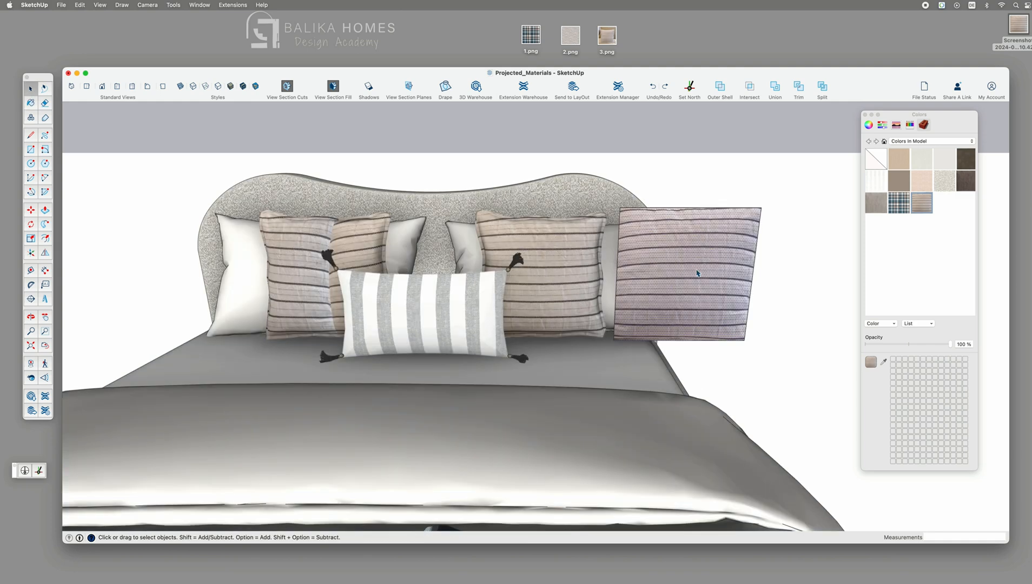
# Move the striped square to the left pillows and paint the left pillow with its stripes.
pyautogui.moveTo(688, 274); pyautogui.dragTo(415, 244)
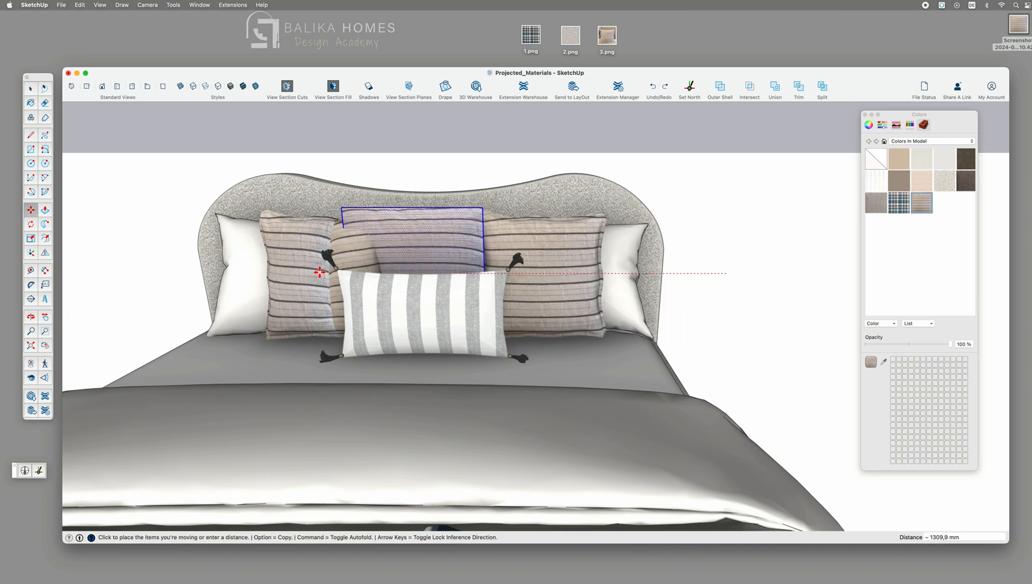
pyautogui.moveTo(413, 237); pyautogui.dragTo(240, 269)
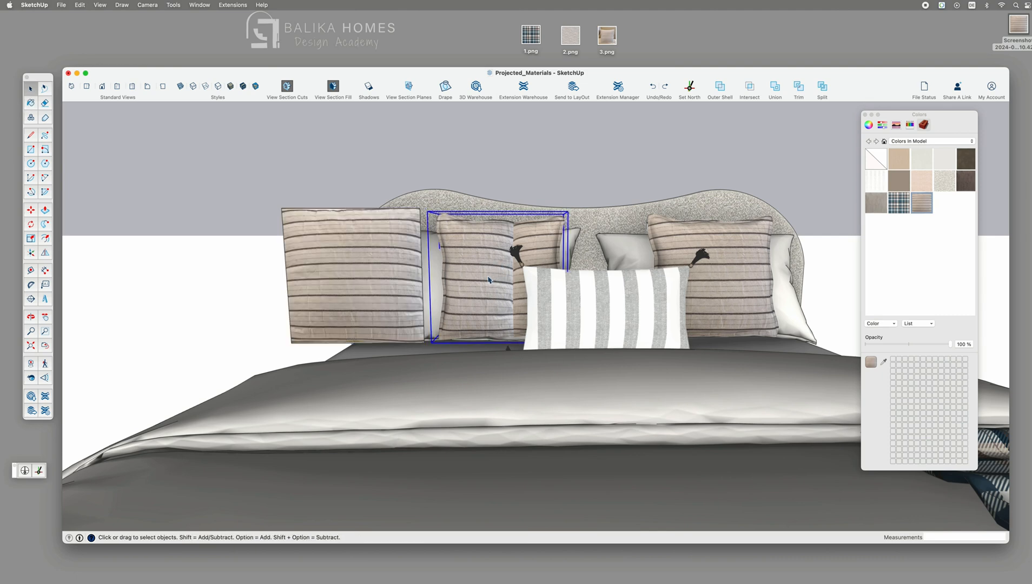
pyautogui.click(30, 103)
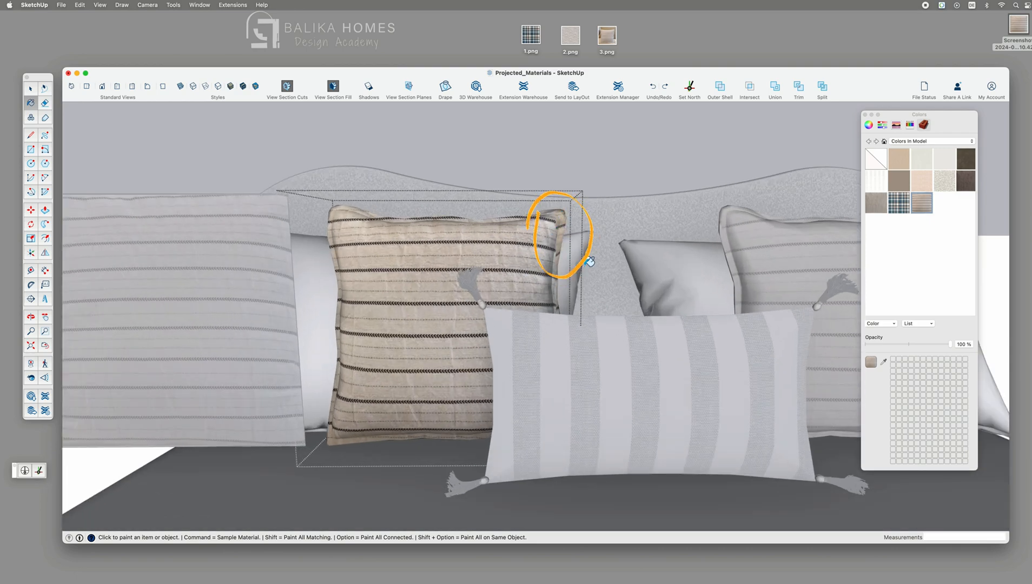
pyautogui.click(31, 89)
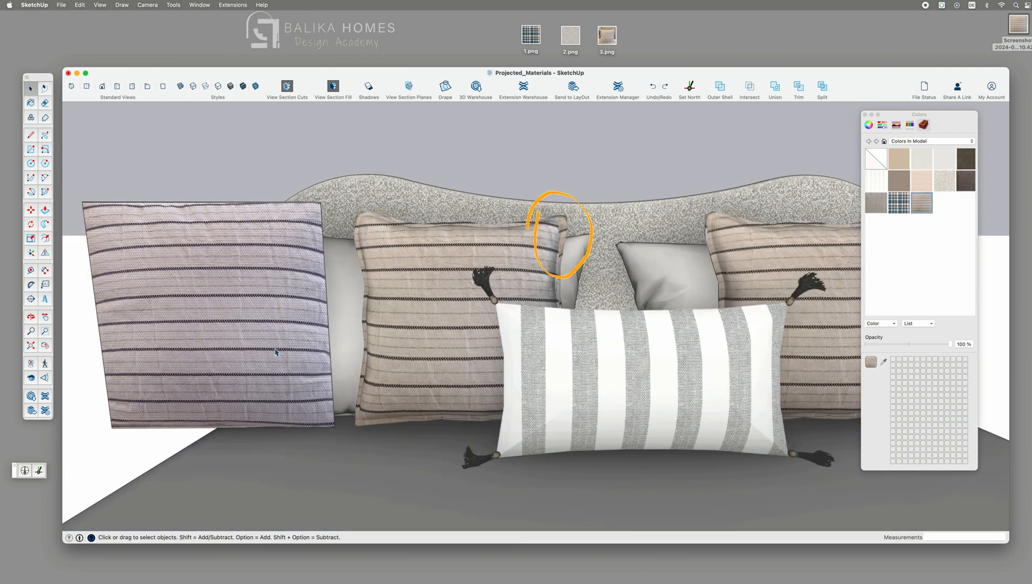